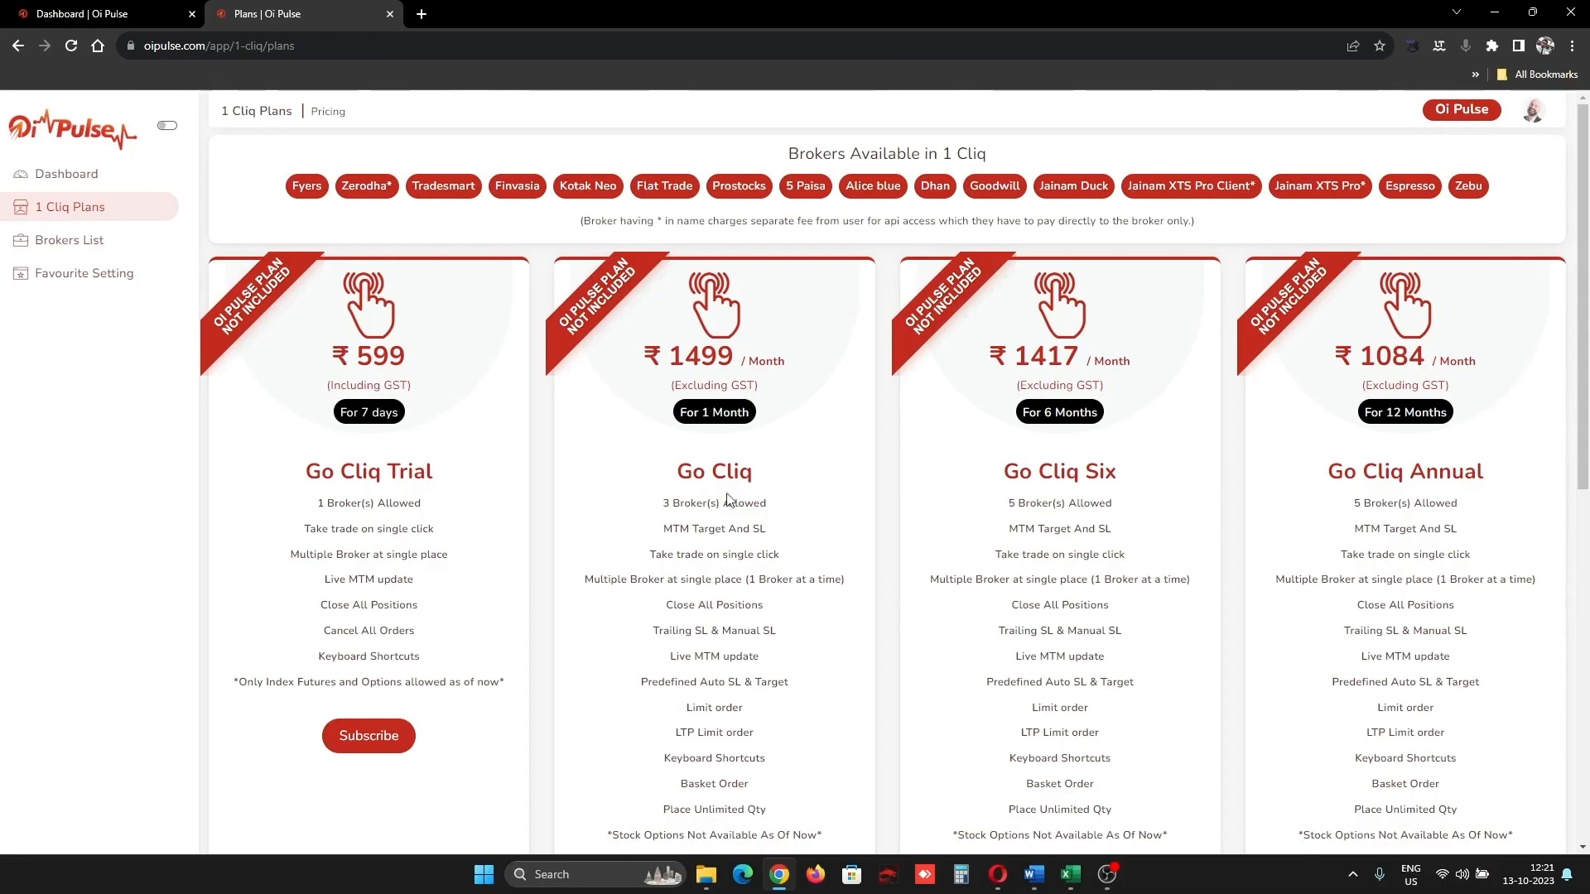
Open the Brokers List showing Trade smart, Goodwill and Espresso
left_click(76, 240)
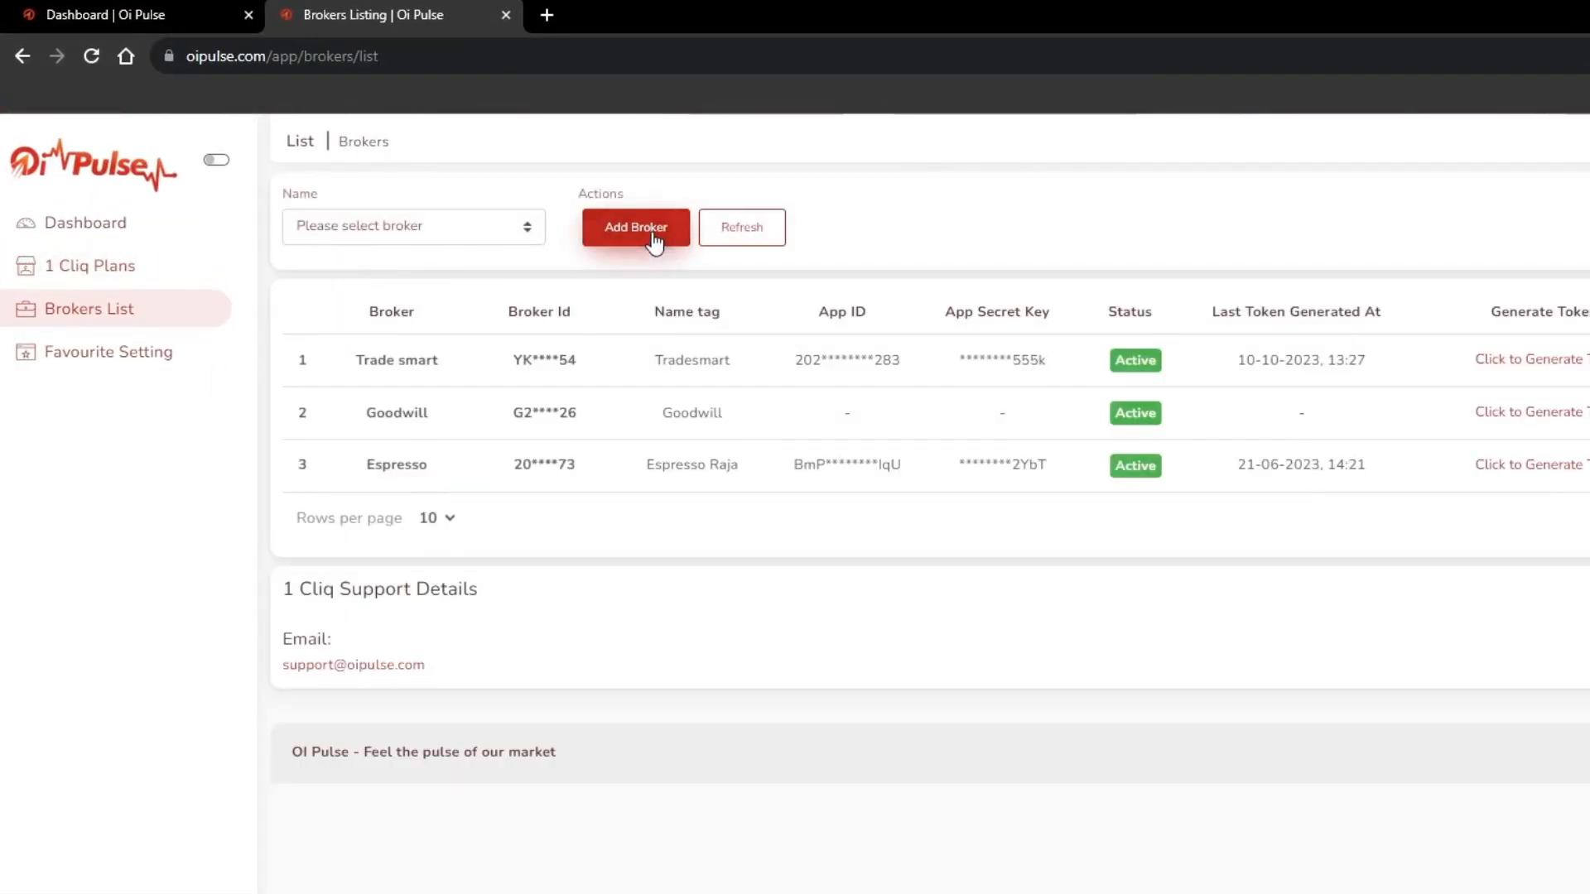
Start a new broker and select AC Agarwal XTS to show its redirect URL
left_click(636, 227)
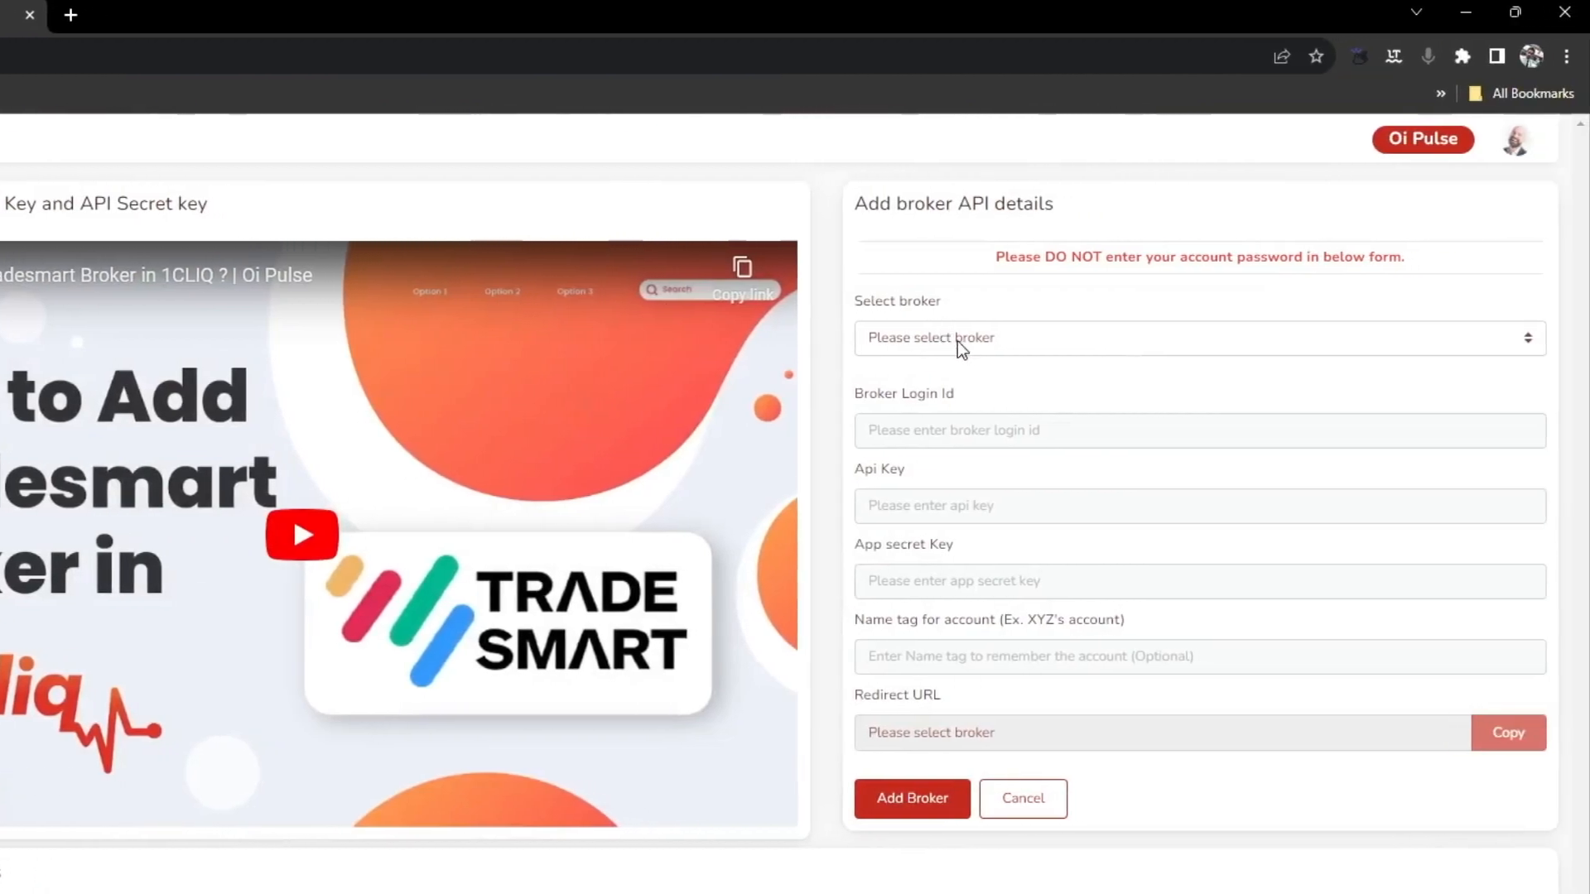
left_click(1196, 338)
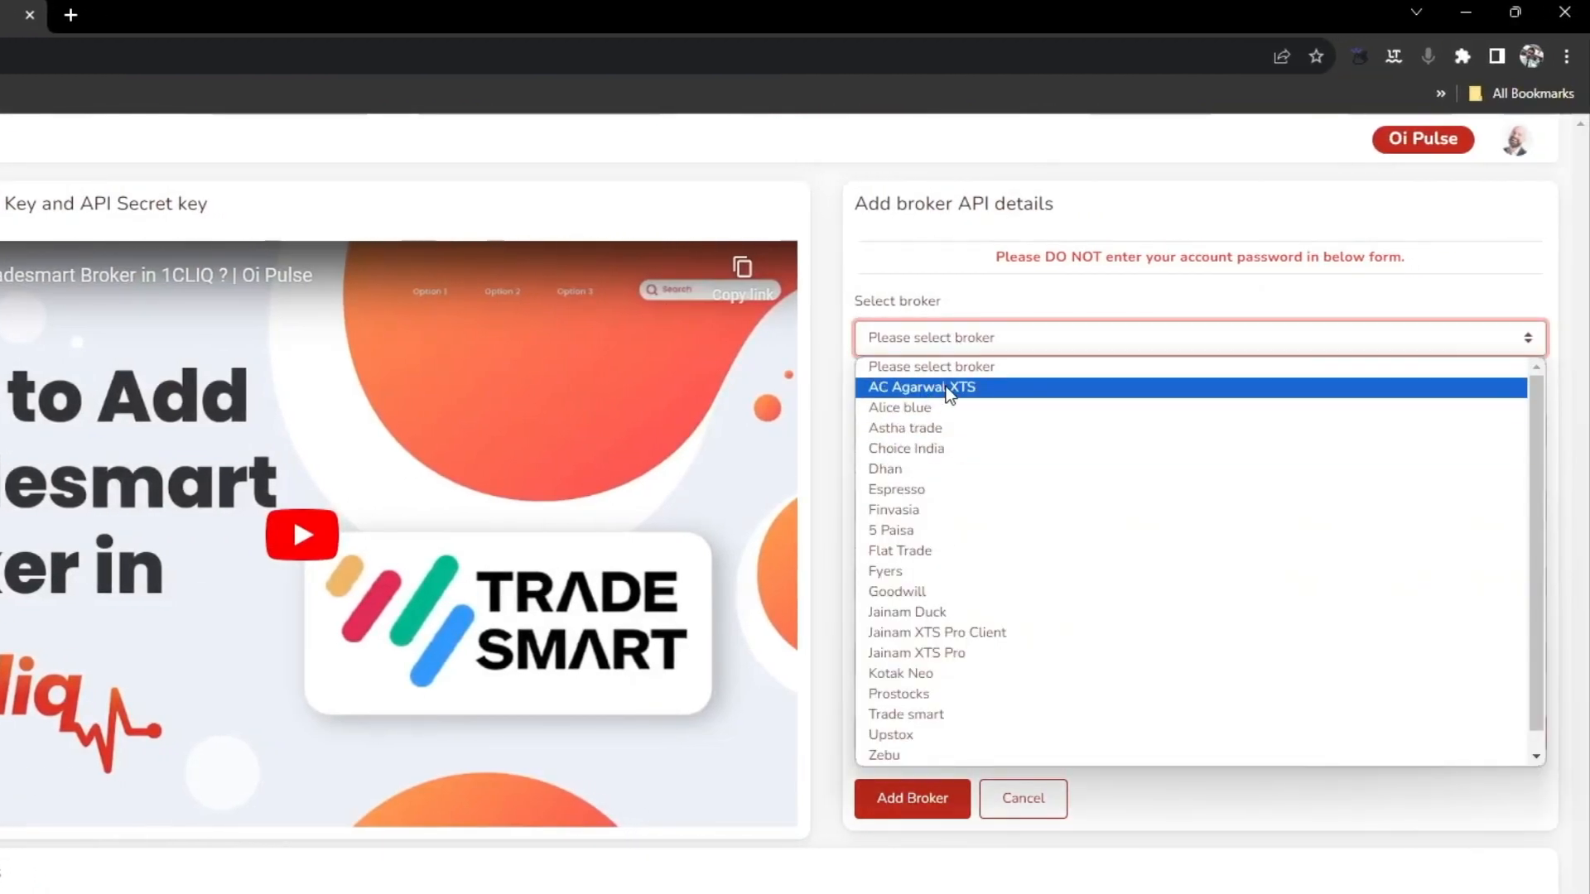
left_click(921, 387)
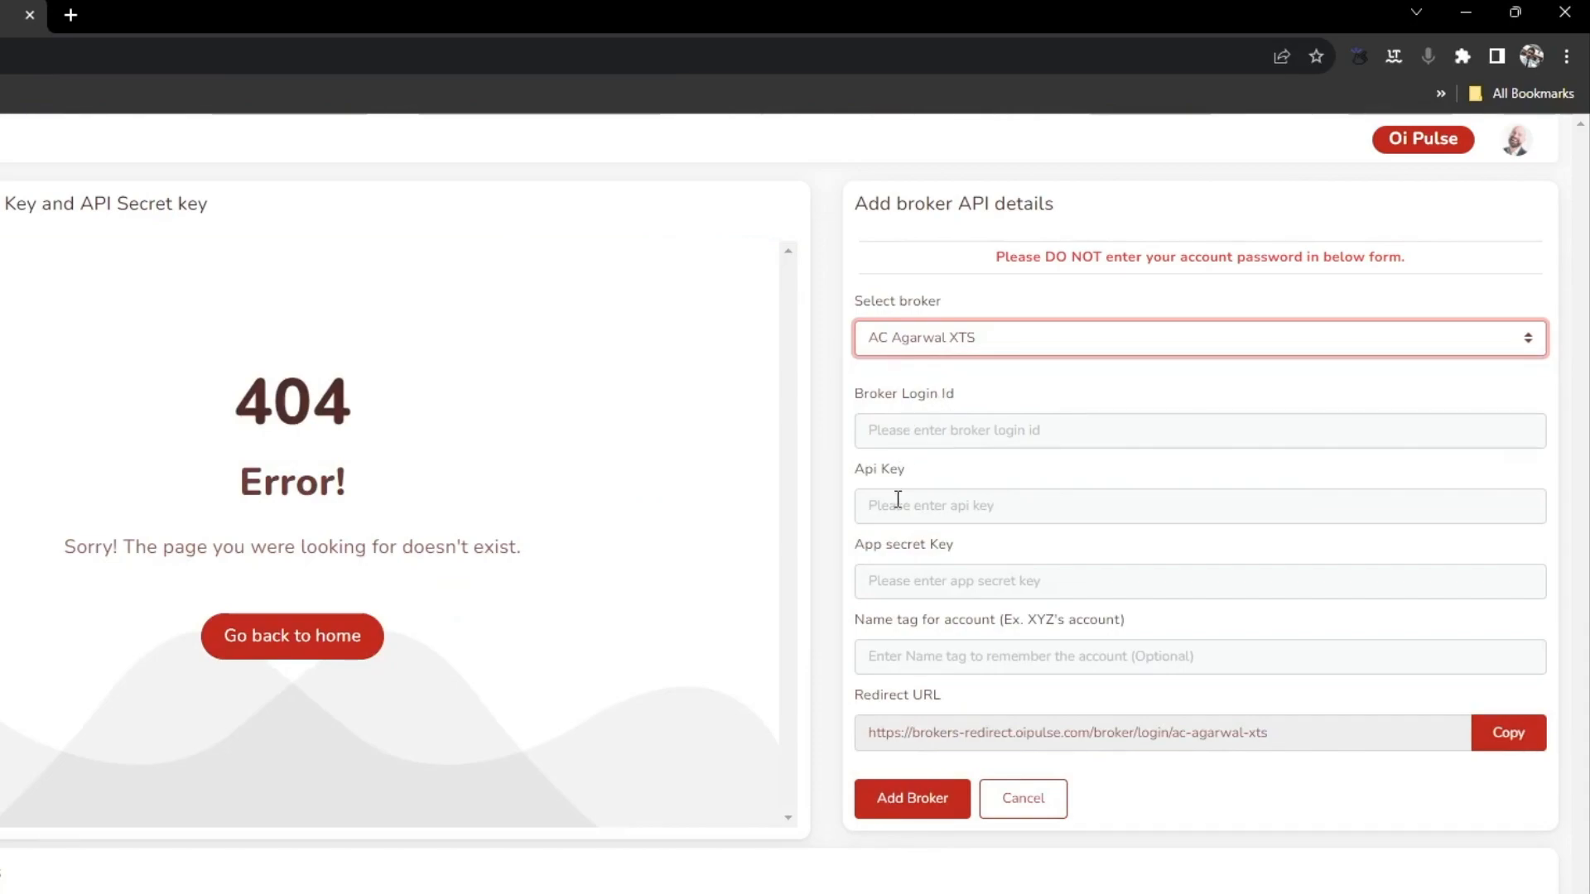
mouse_move(911, 581)
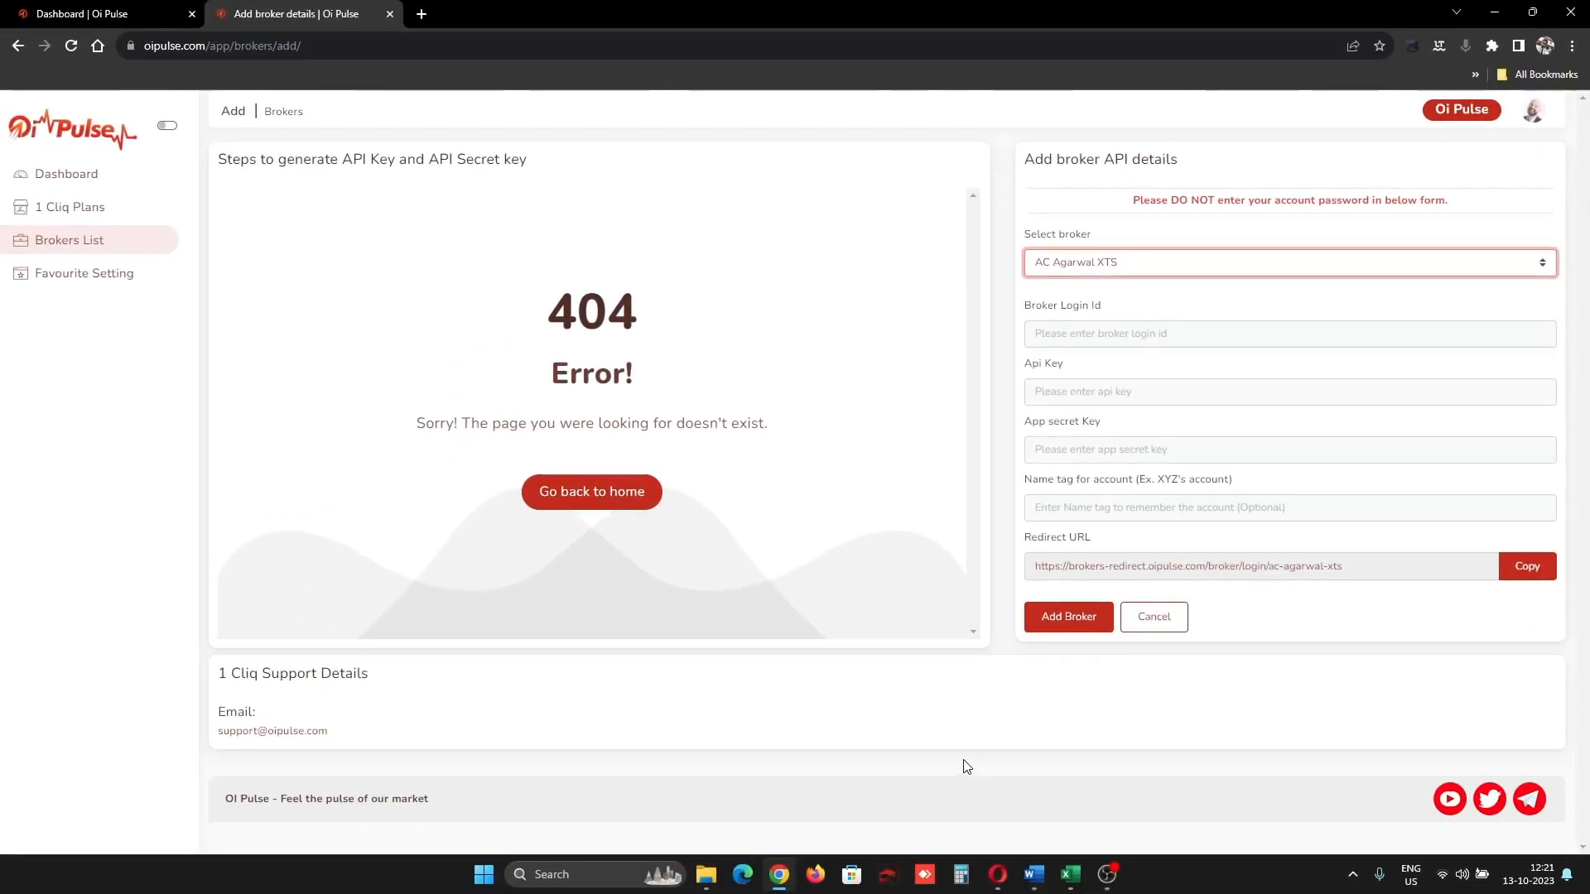
mouse_move(976, 769)
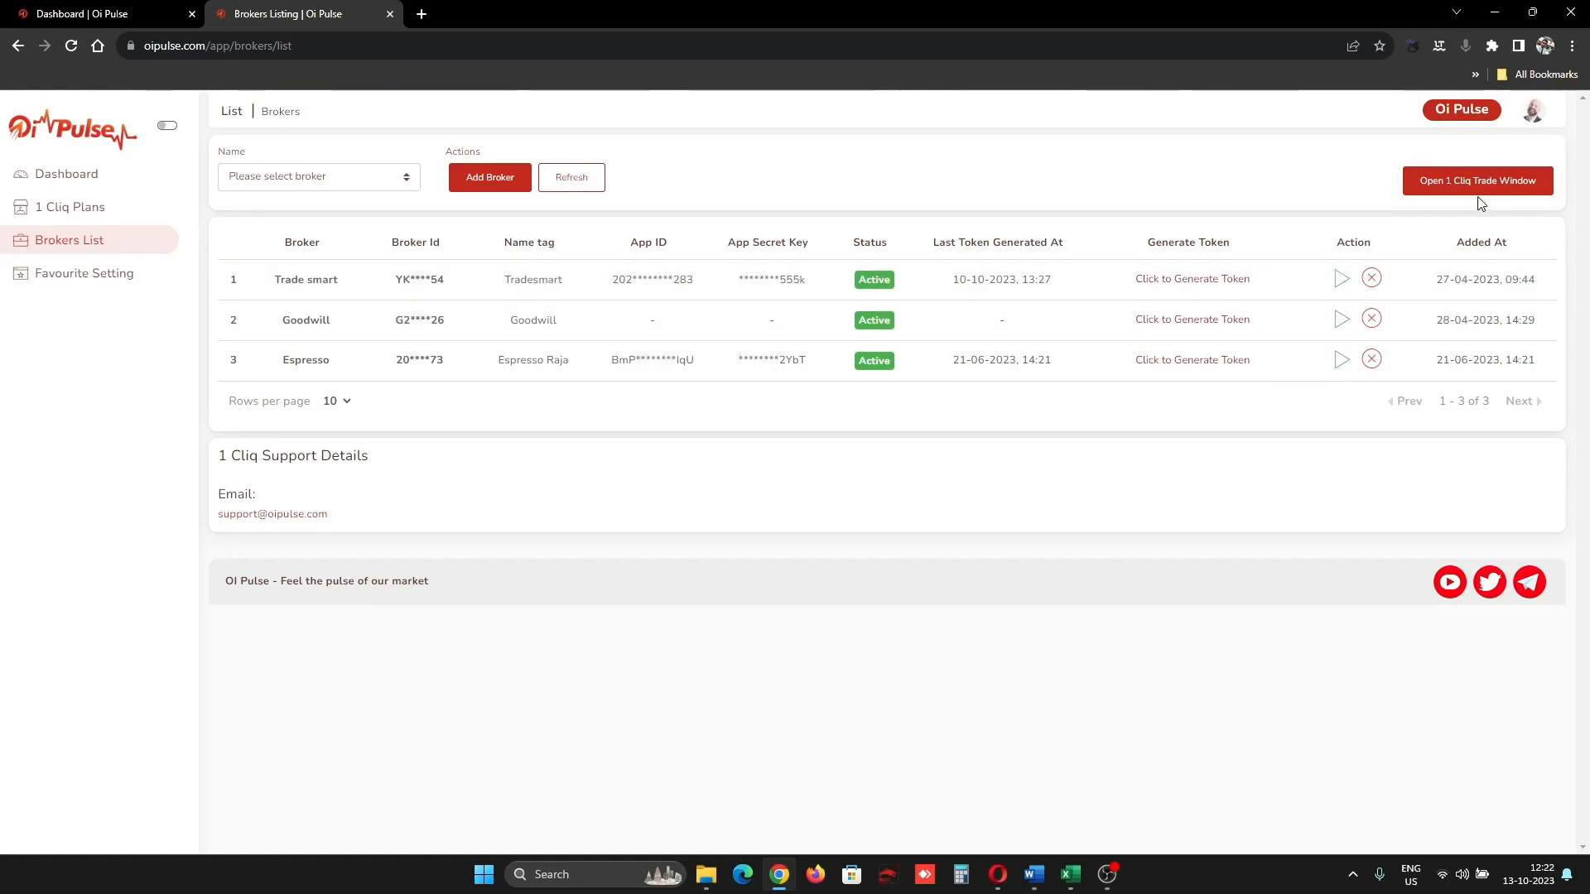
mouse_move(582, 517)
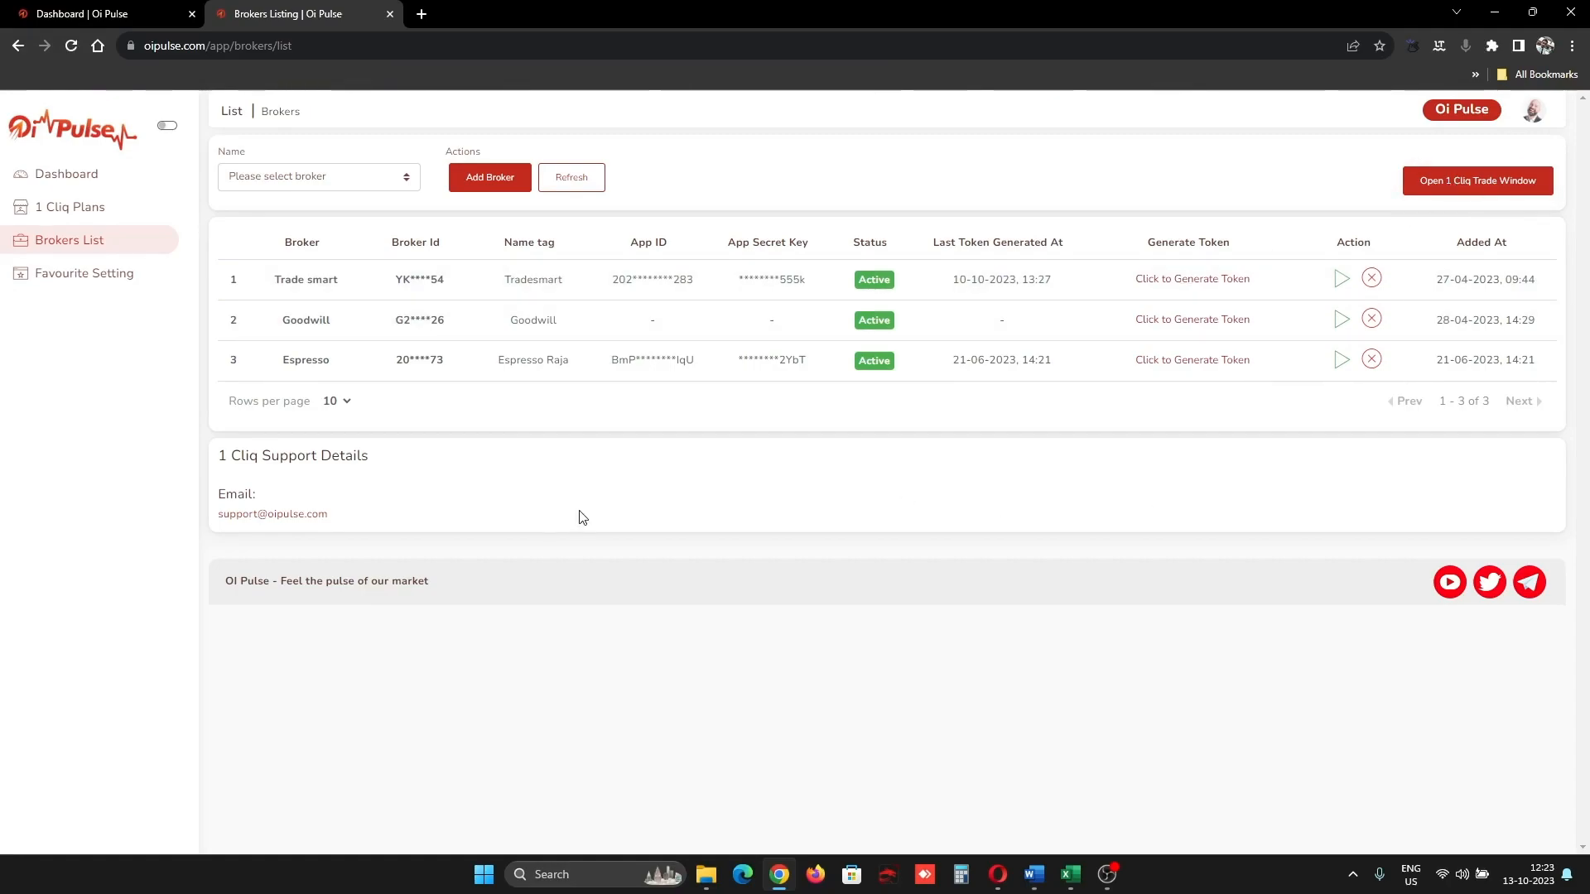